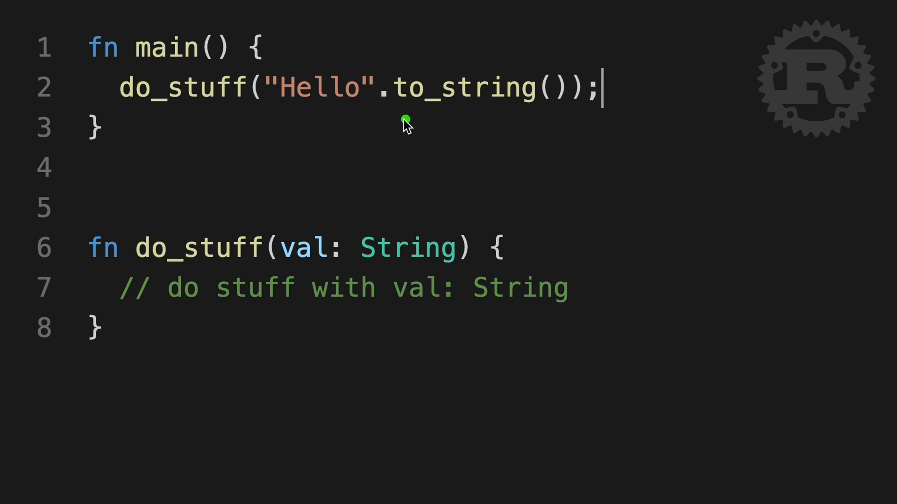
Drop .to_string() from the "Hello" call, type the parameter as &str, and add let val = val.to_string();
drag(406, 119, 561, 109)
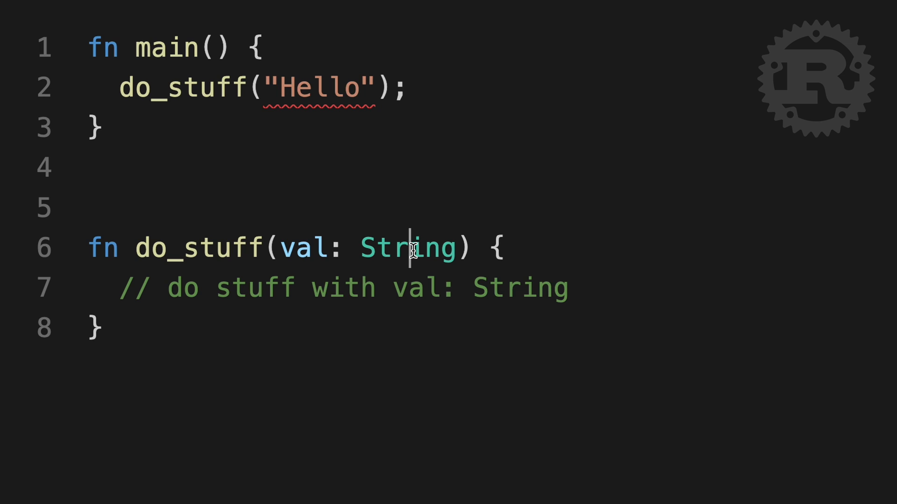
text(&st)
text(let)
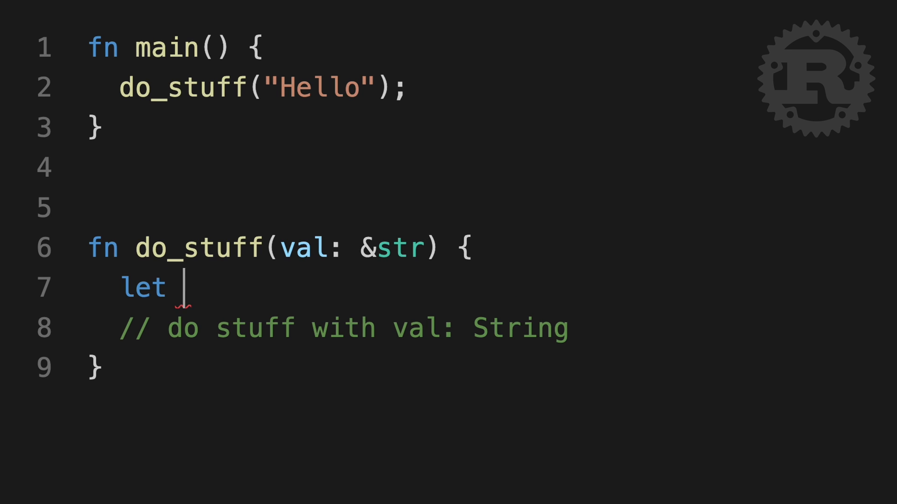
text(val = val.to_st)
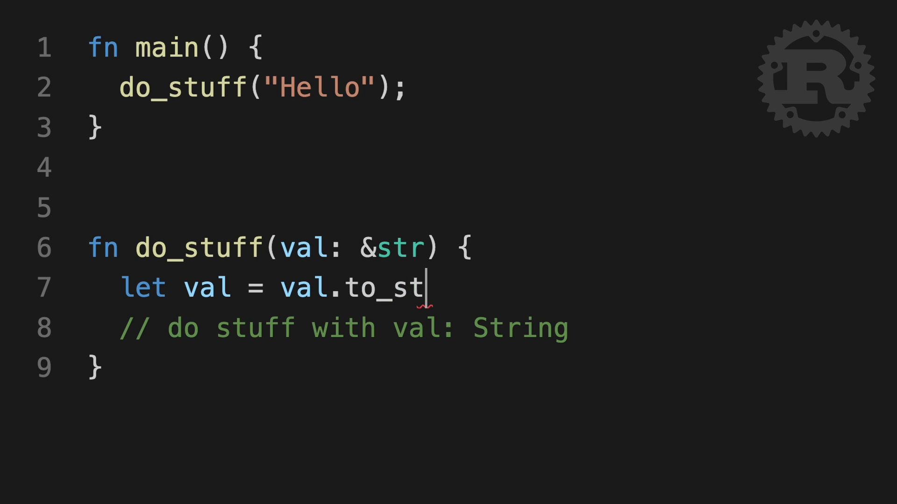
text(ring();)
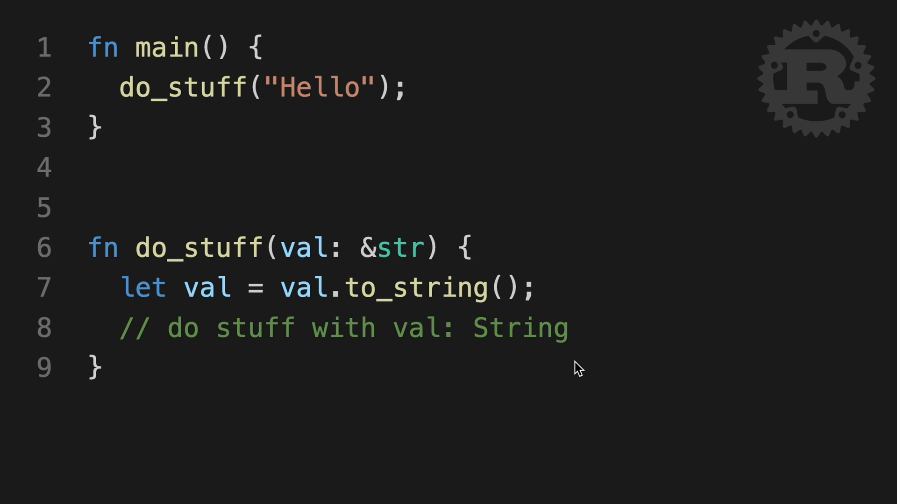
Add let val = "Hello".to_string(); atop main and pass &val to do_stuff
click(263, 46)
text(let val = "Hello".to_string();)
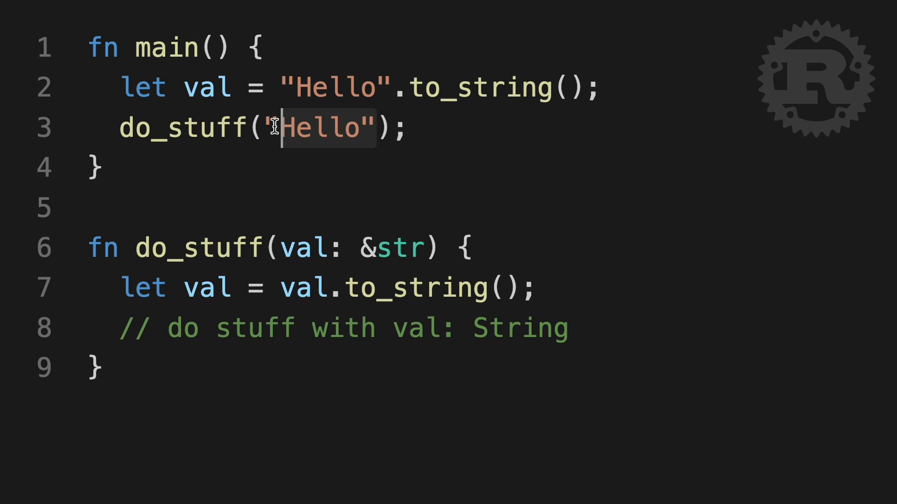
text(&val)
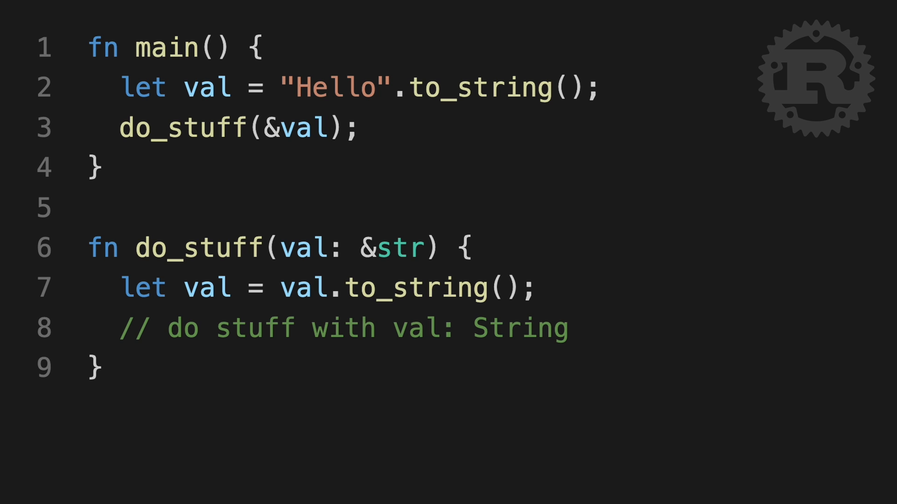
click(332, 127)
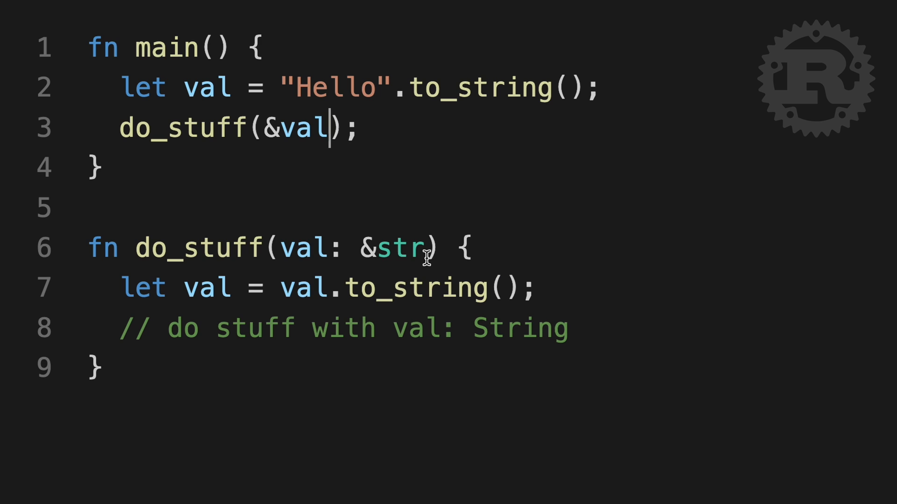
Replace the &str parameter type in do_stuff's signature with impl Into<String>
double_click(395, 248)
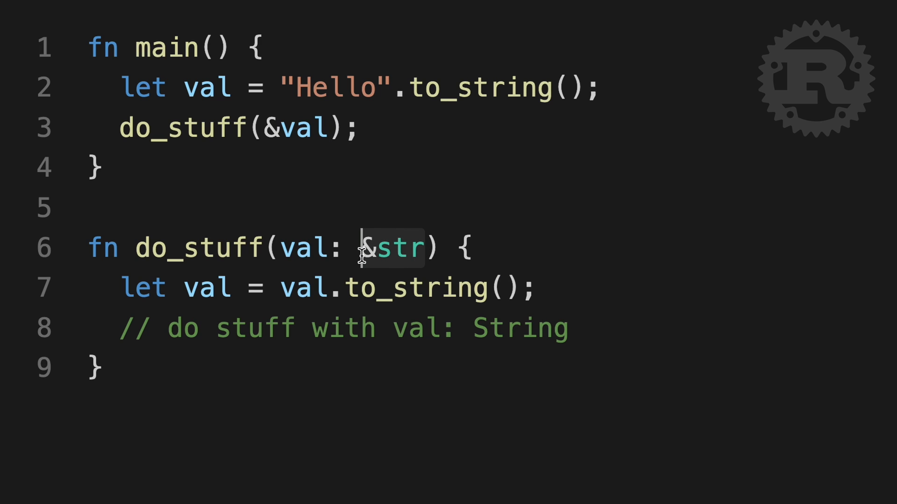
text(impl Into)
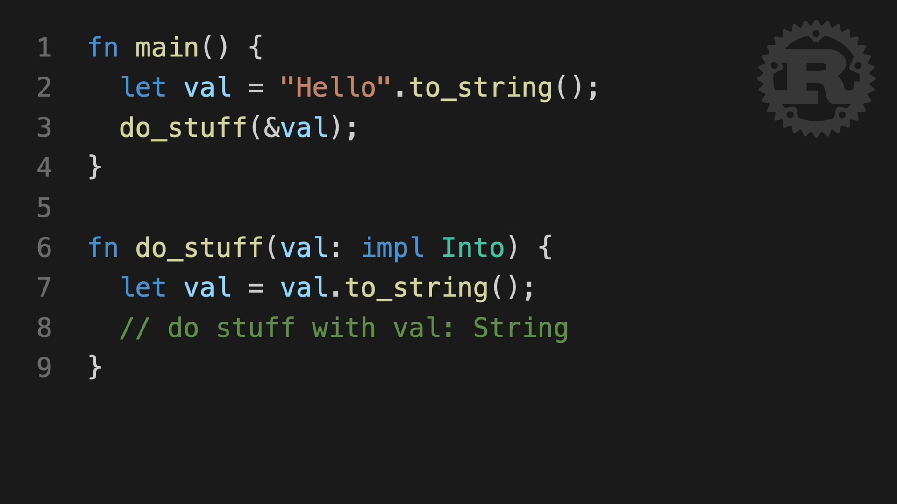
text(<String>)
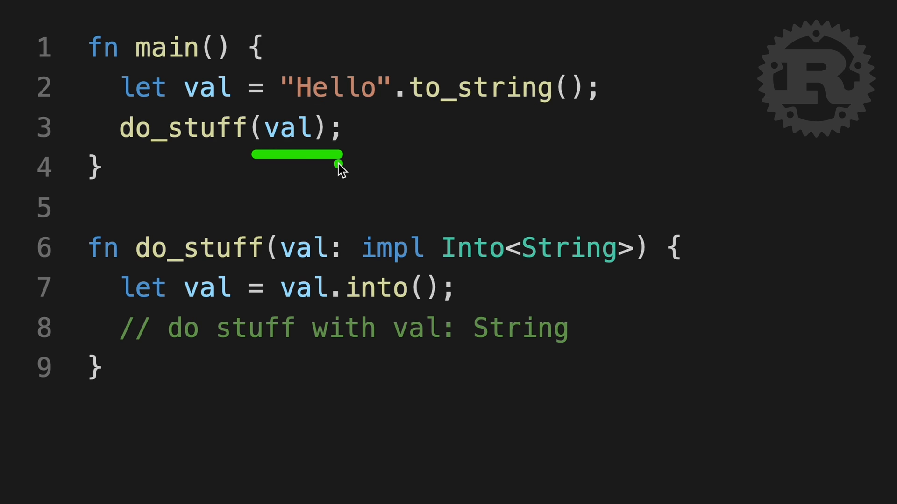
Use val.into(), pass val by value, and start an empty println!( line after the call
text(println!()
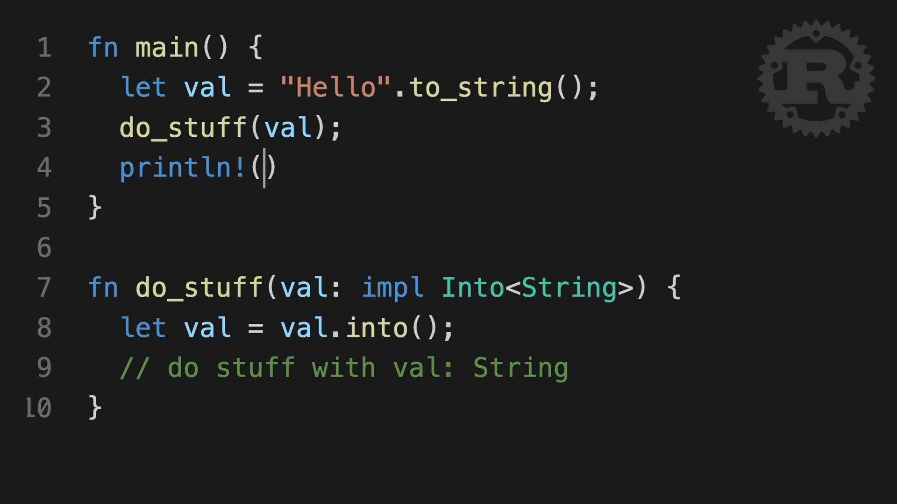